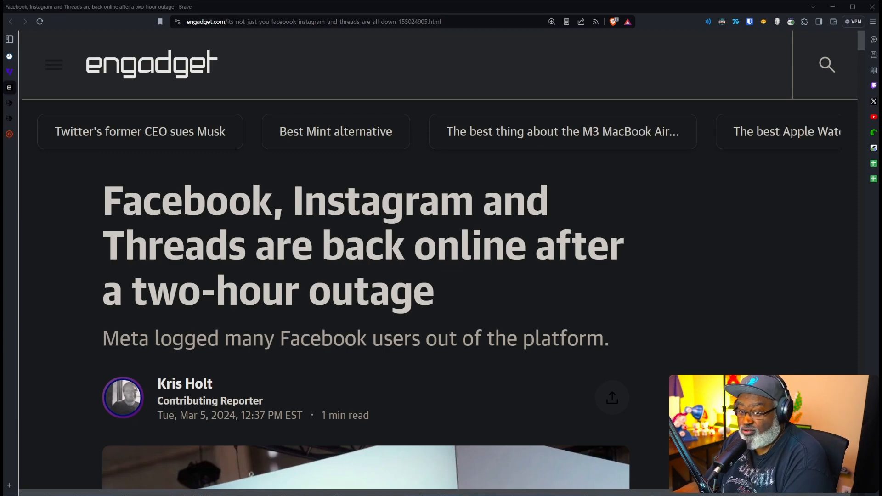
scroll("down", 3)
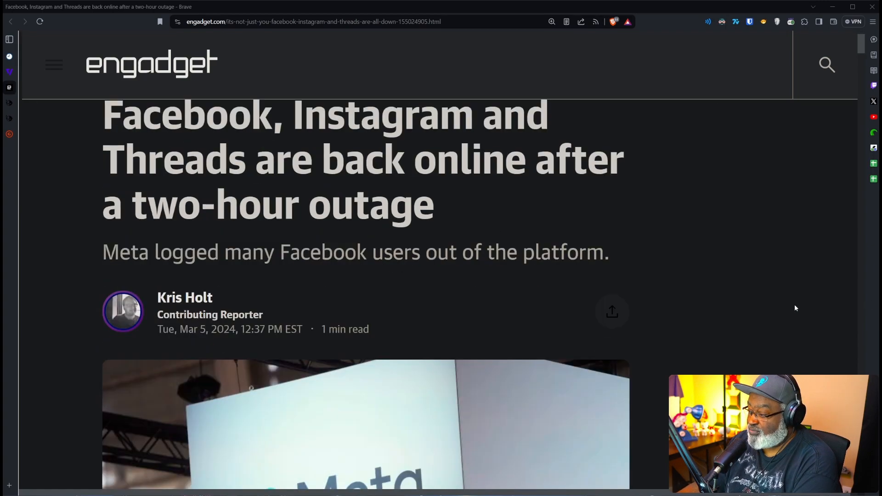
scroll("down", 3)
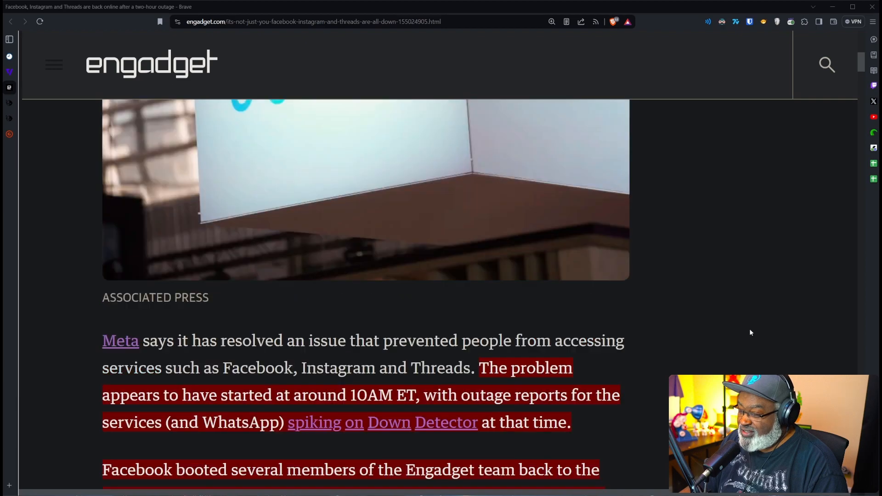
scroll("down", 3)
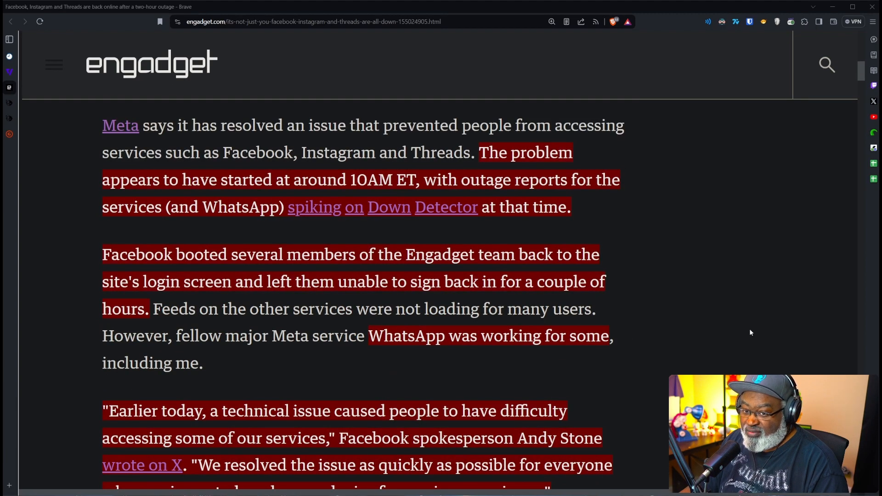
scroll("down", 3)
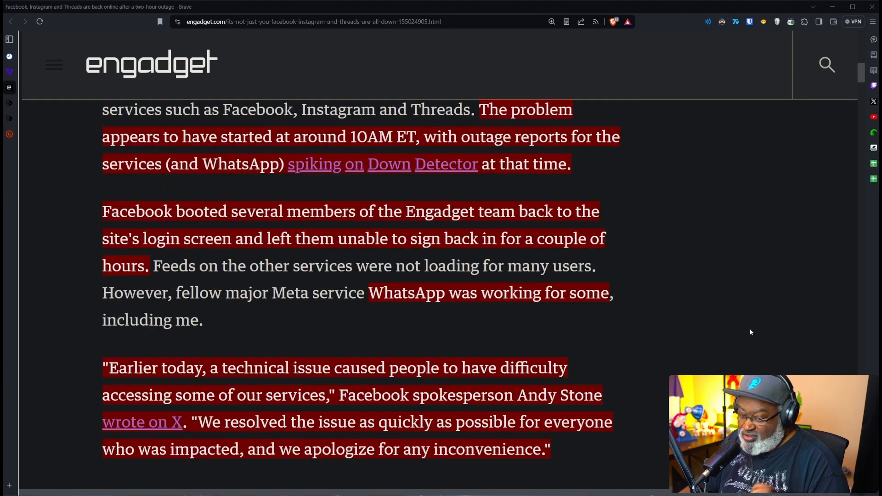
scroll("down", 3)
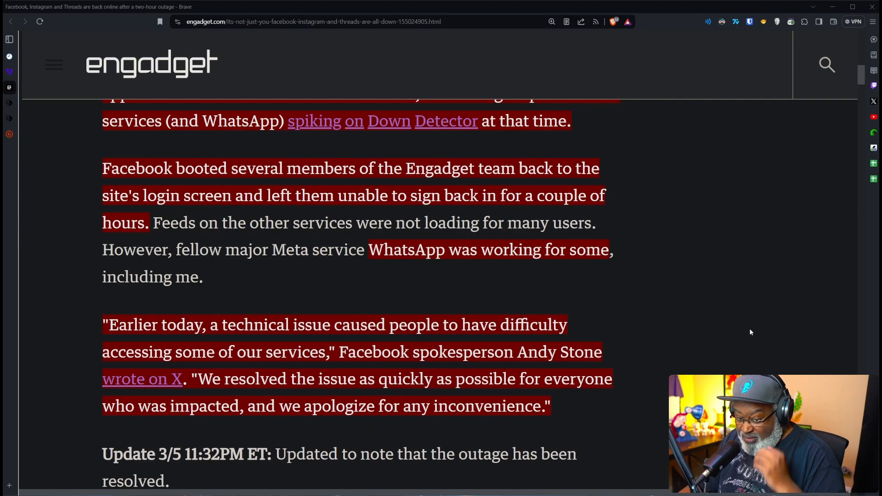